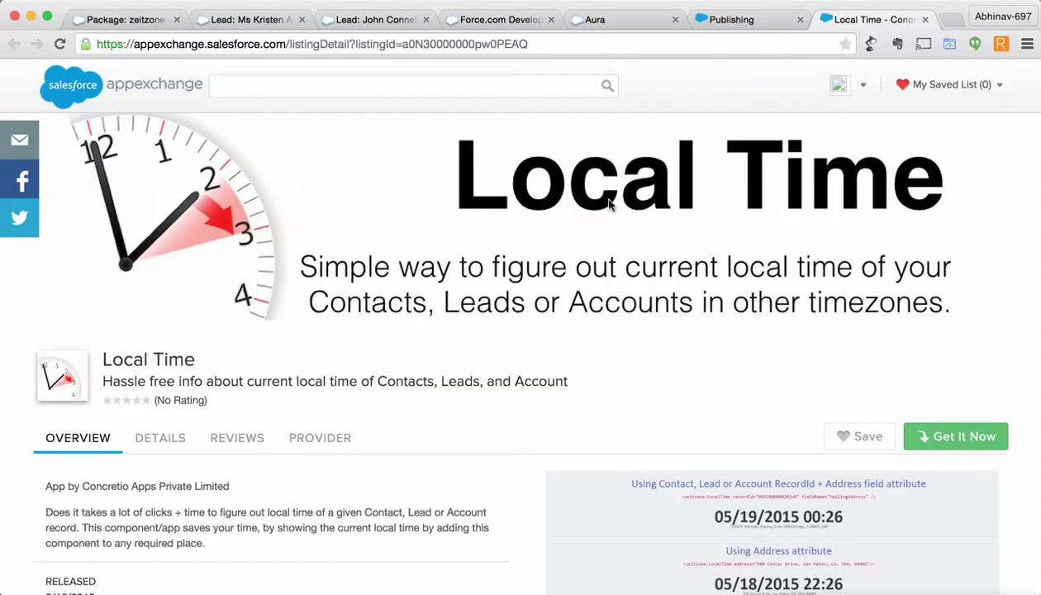
{"action": "mouse_move", "coordinate": [461, 243]}
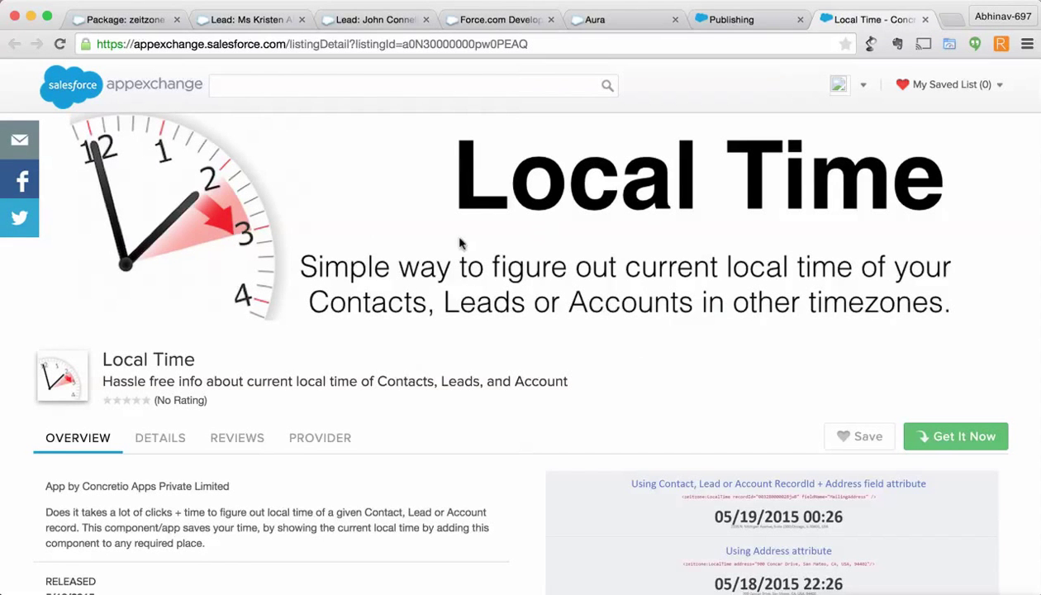
Highlight the LocalTime tag's recordId and Address fieldName attributes in LocalTime_App.app
{"action": "scroll", "scroll_direction": "down", "scroll_amount": 3}
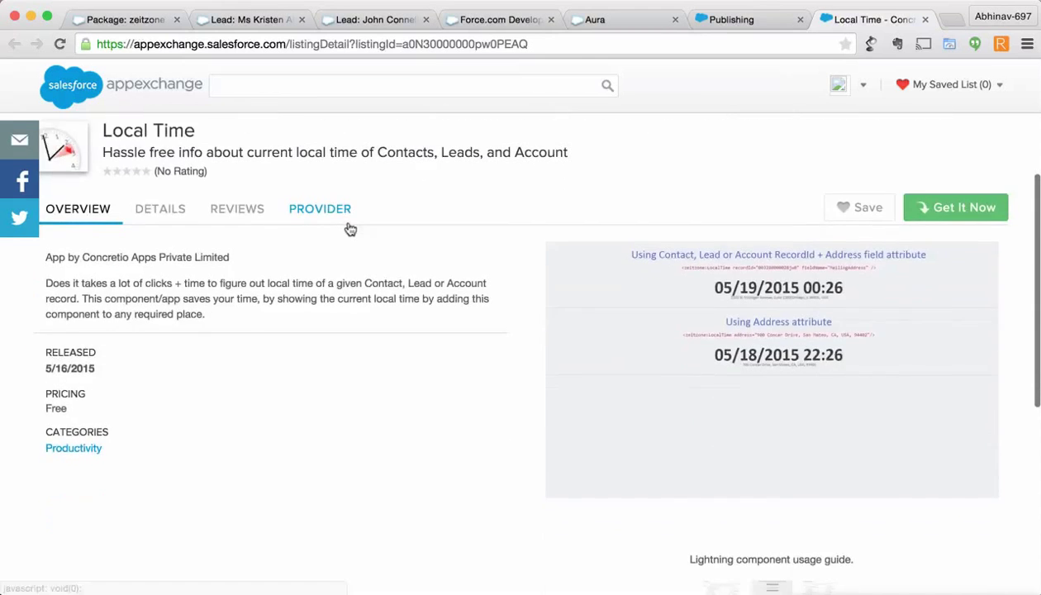
{"action": "scroll", "scroll_direction": "up", "scroll_amount": 3}
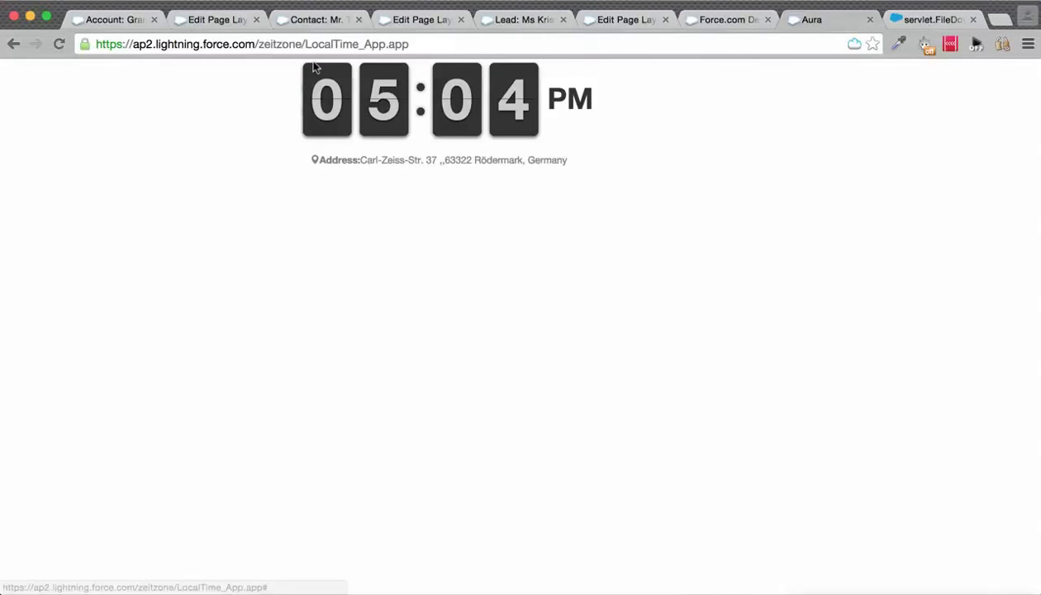
{"action": "mouse_move", "coordinate": [324, 104]}
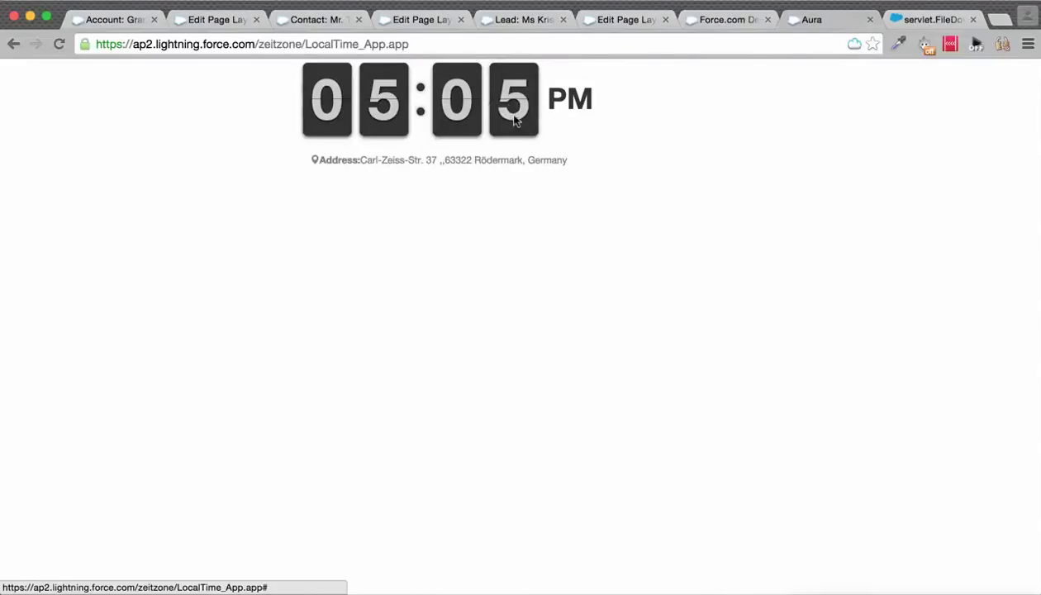
{"action": "mouse_move", "coordinate": [522, 147]}
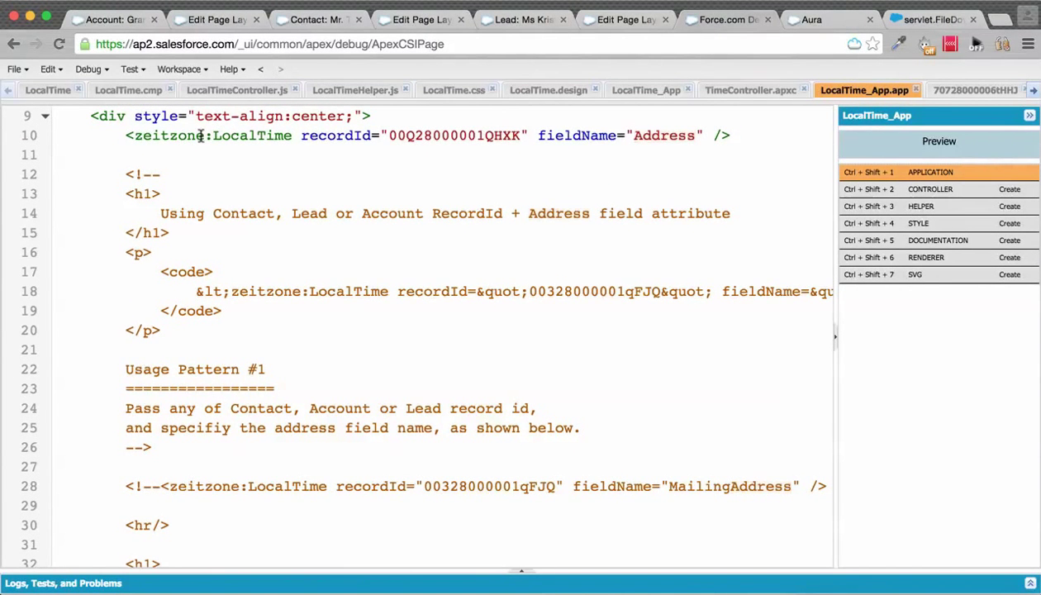
{"action": "double_click", "coordinate": [252, 135]}
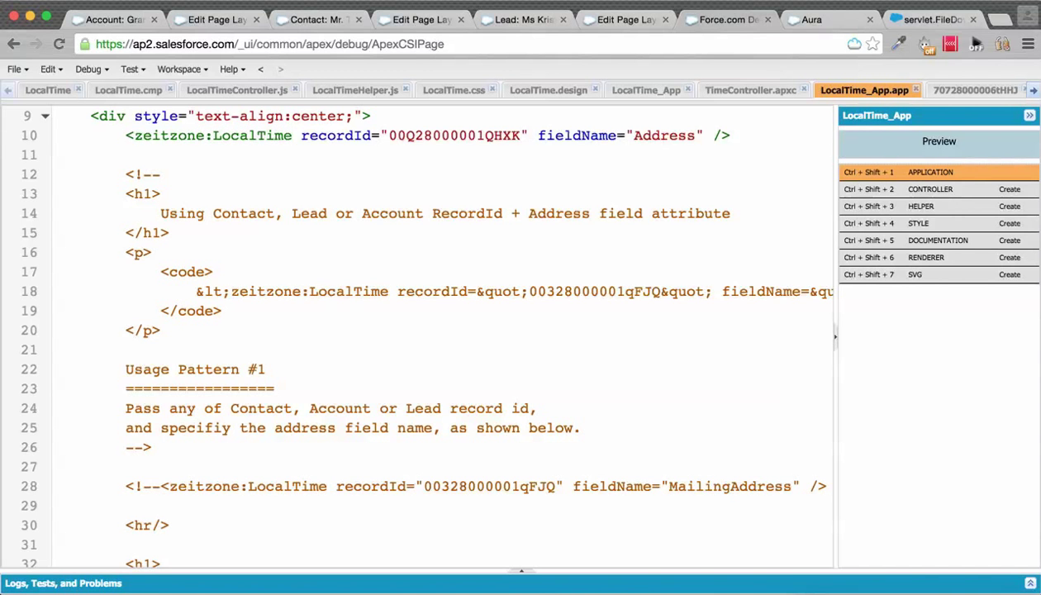
{"action": "double_click", "coordinate": [454, 134]}
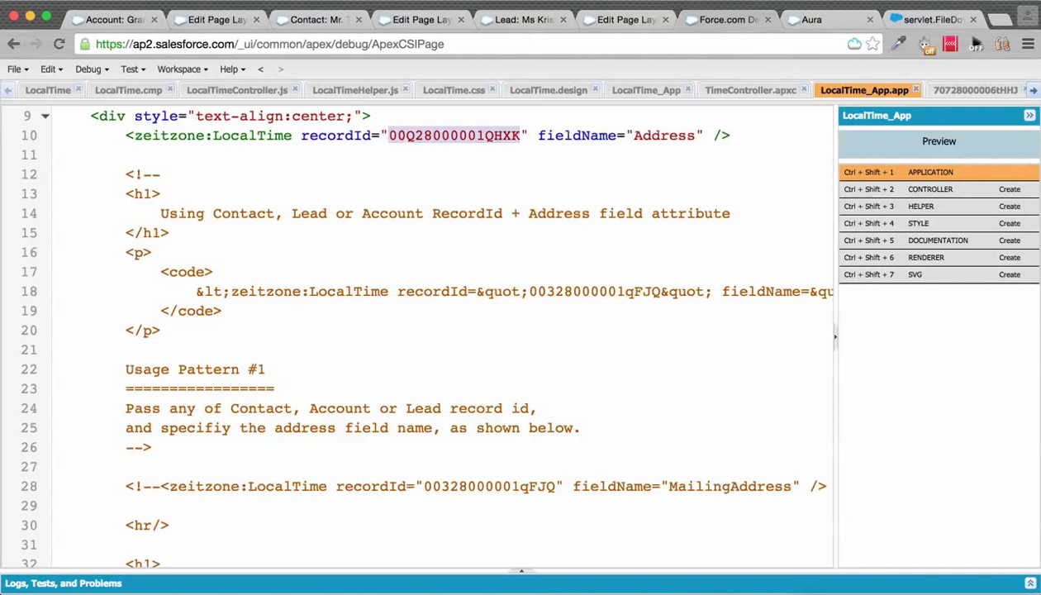
{"action": "double_click", "coordinate": [664, 135]}
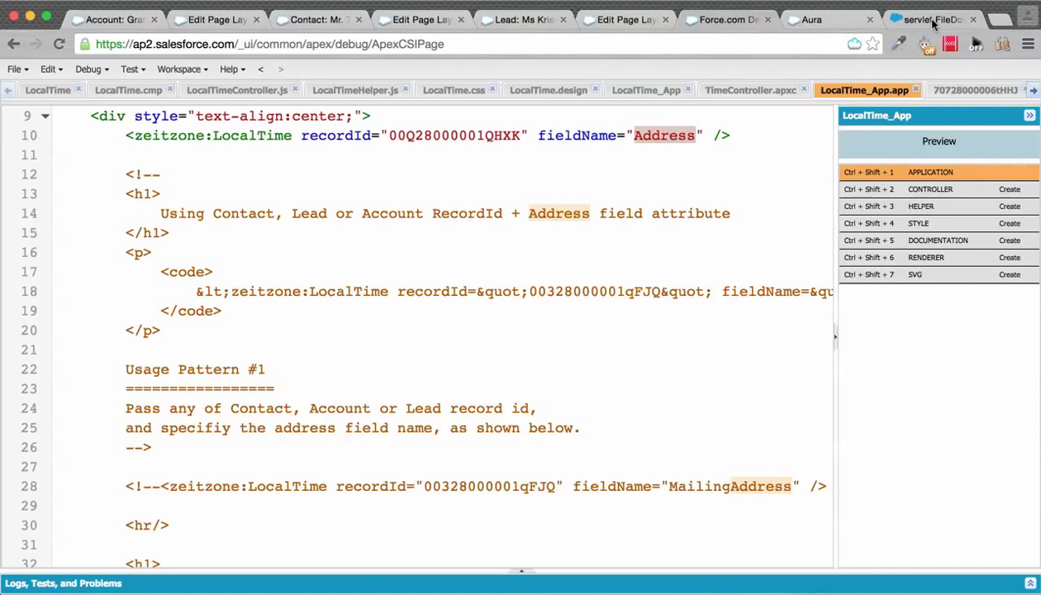
Bring up the servlet.FileDownload usage guide showing record-id and address attribute examples
{"action": "left_click", "coordinate": [932, 19]}
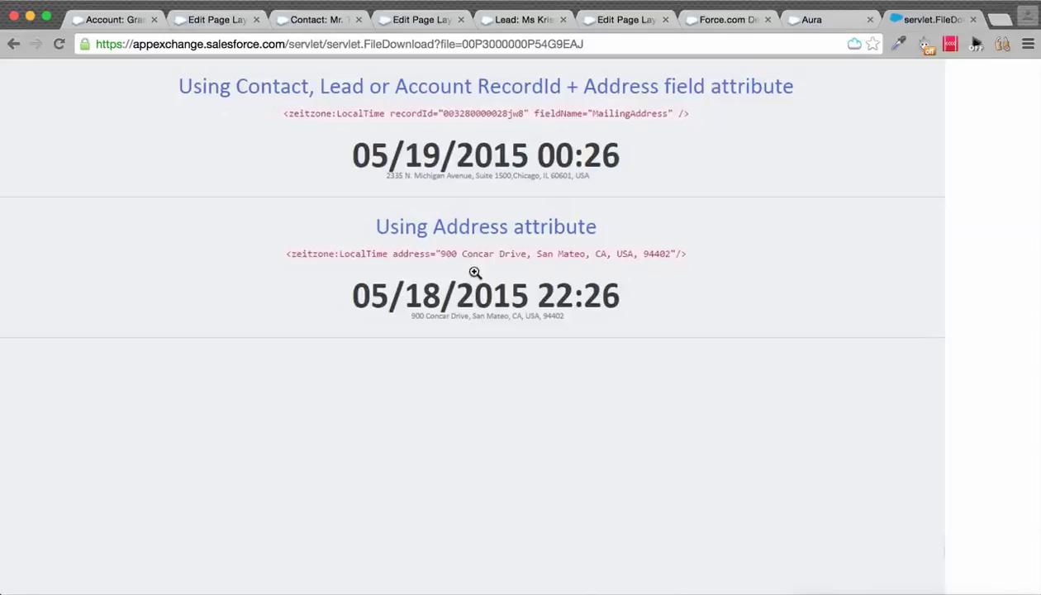
{"action": "mouse_move", "coordinate": [516, 256]}
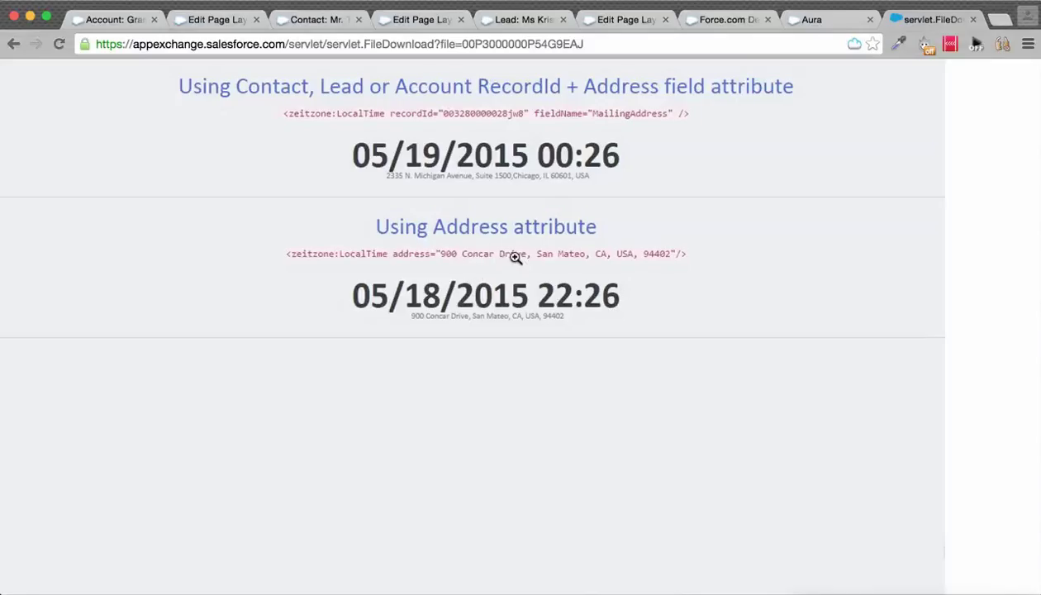
{"action": "mouse_move", "coordinate": [650, 252]}
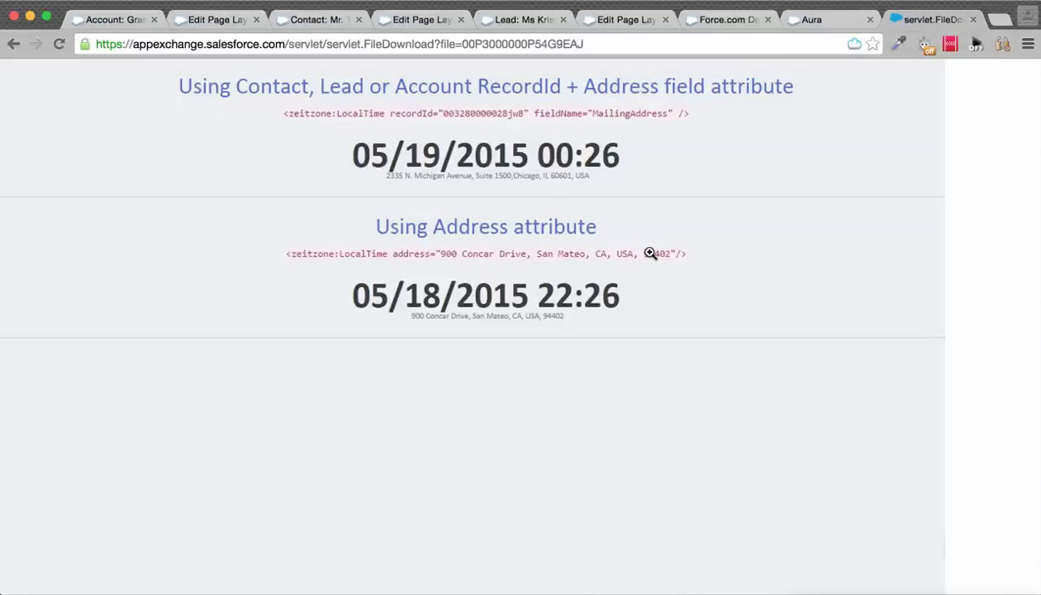
{"action": "mouse_move", "coordinate": [587, 233]}
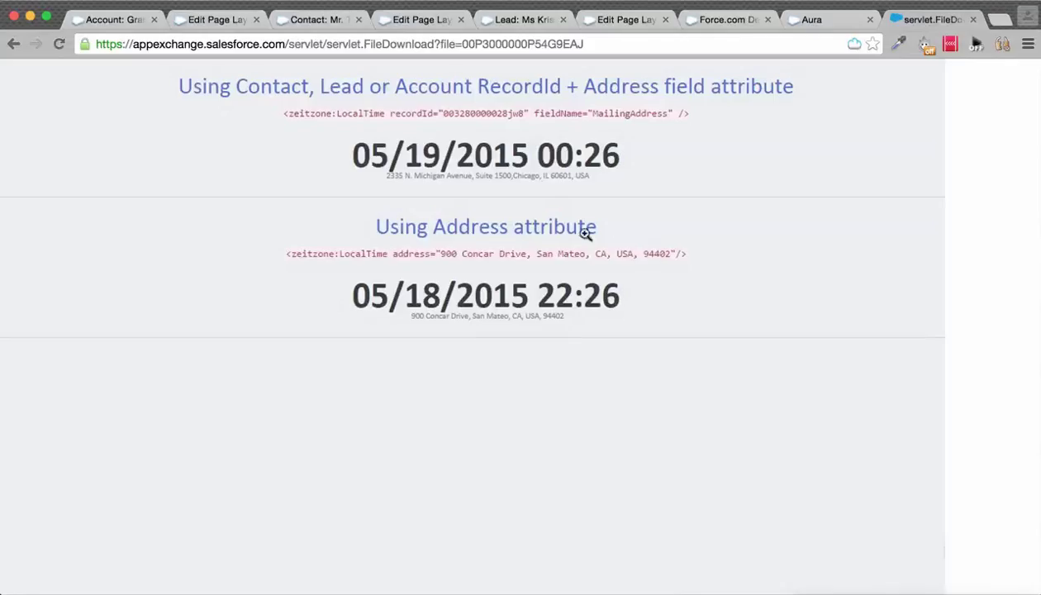
{"action": "mouse_move", "coordinate": [528, 237]}
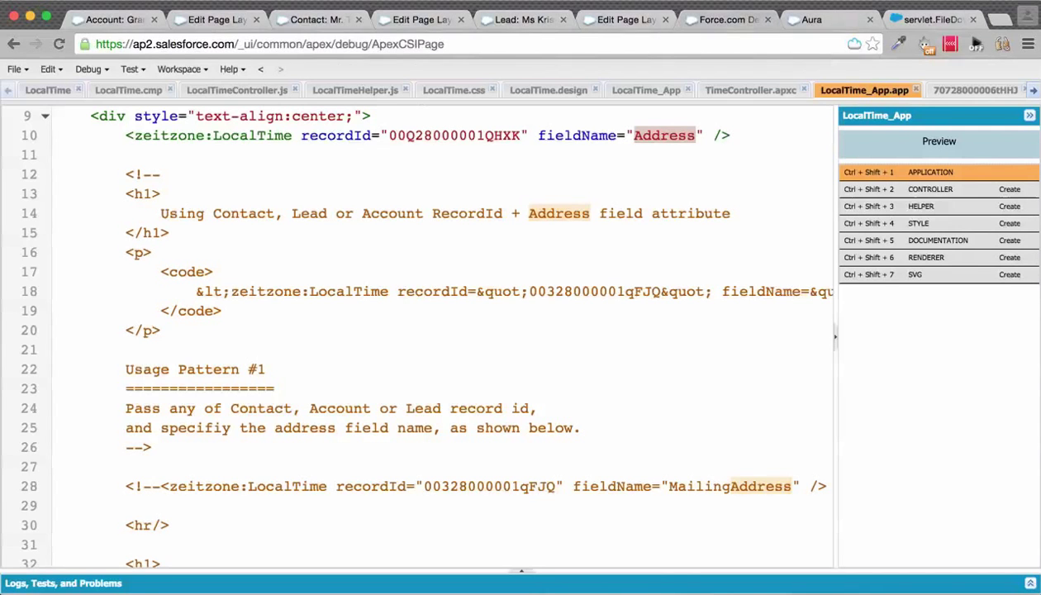
{"action": "mouse_move", "coordinate": [529, 164]}
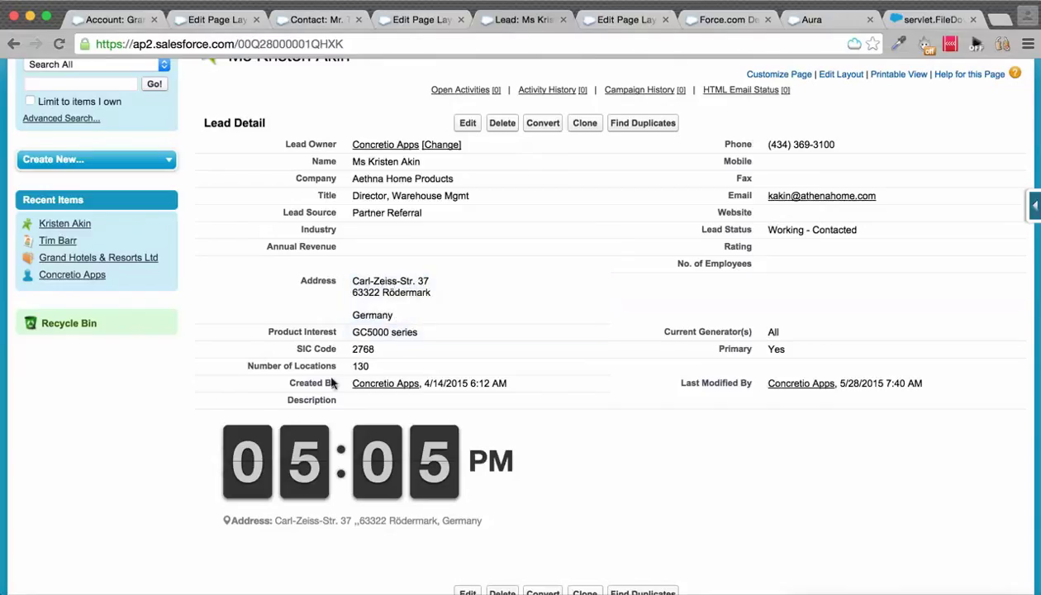
{"action": "mouse_move", "coordinate": [240, 441]}
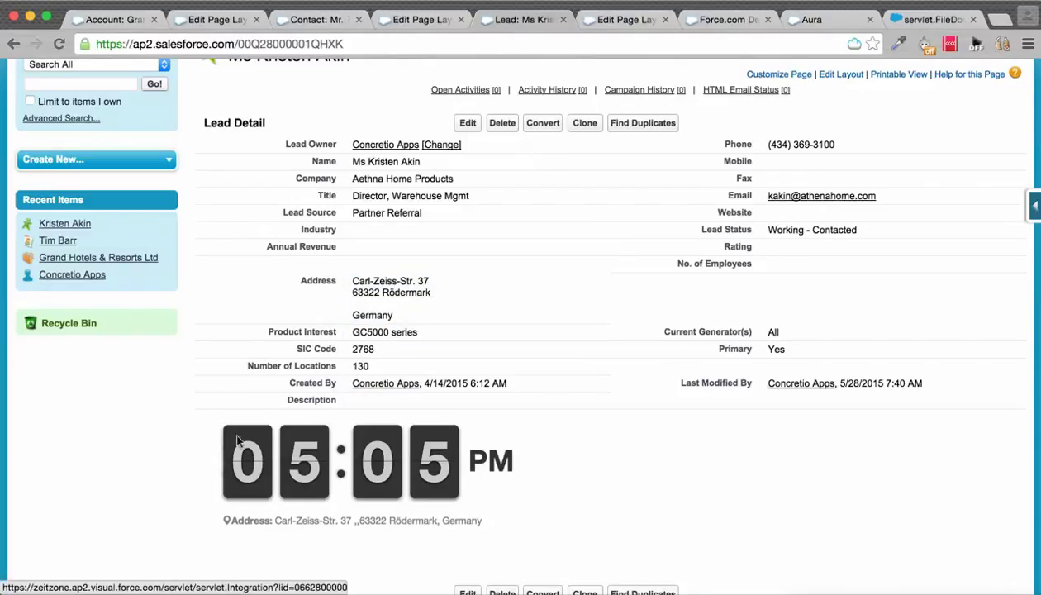
{"action": "mouse_move", "coordinate": [475, 490]}
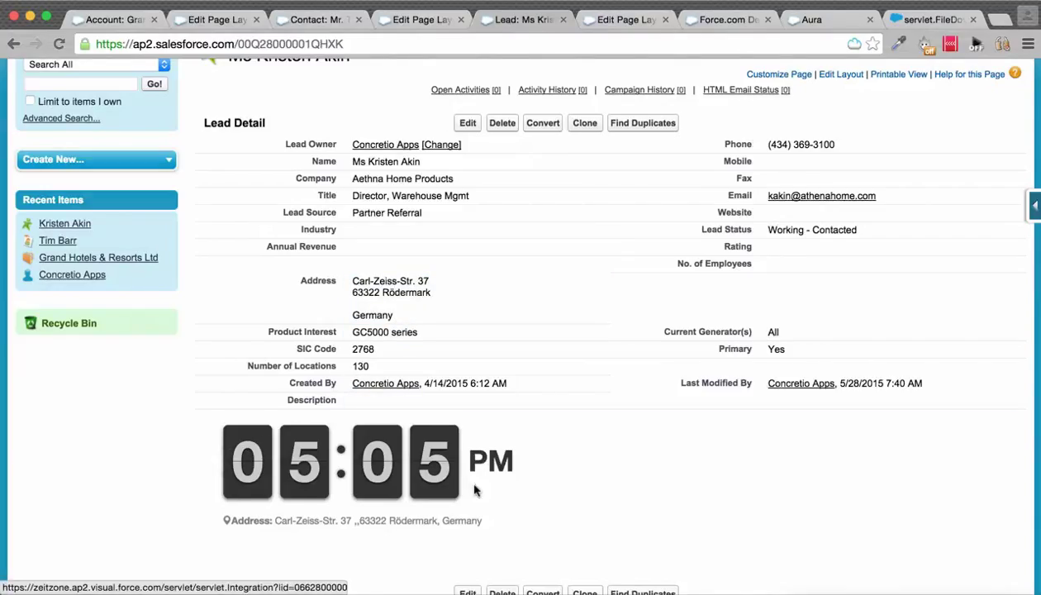
{"action": "mouse_move", "coordinate": [330, 498]}
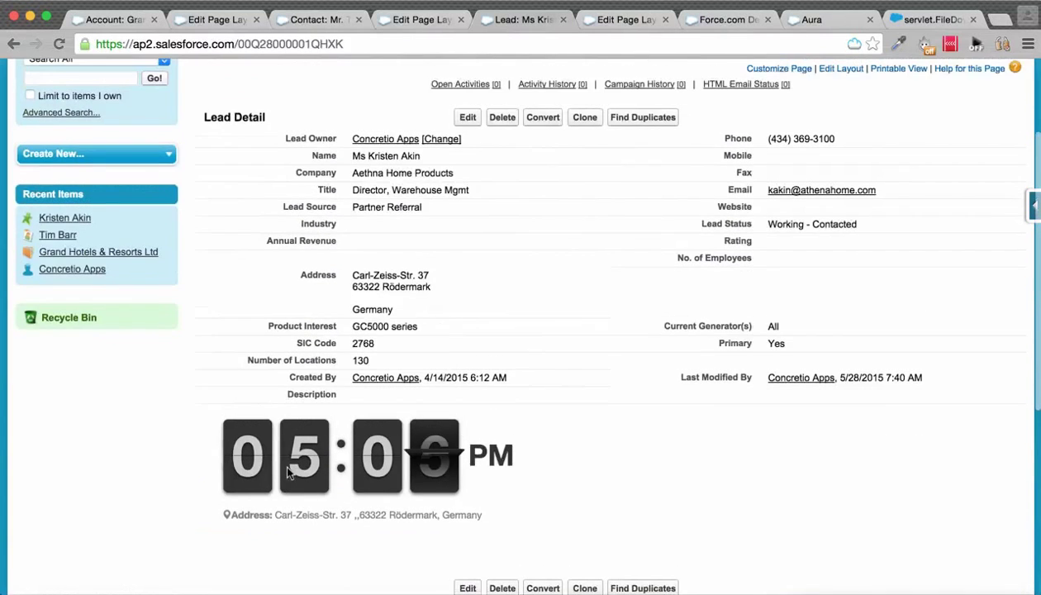
Scroll the lead record down to the embedded Local Time flip clock section
{"action": "scroll", "scroll_direction": "down", "scroll_amount": 3}
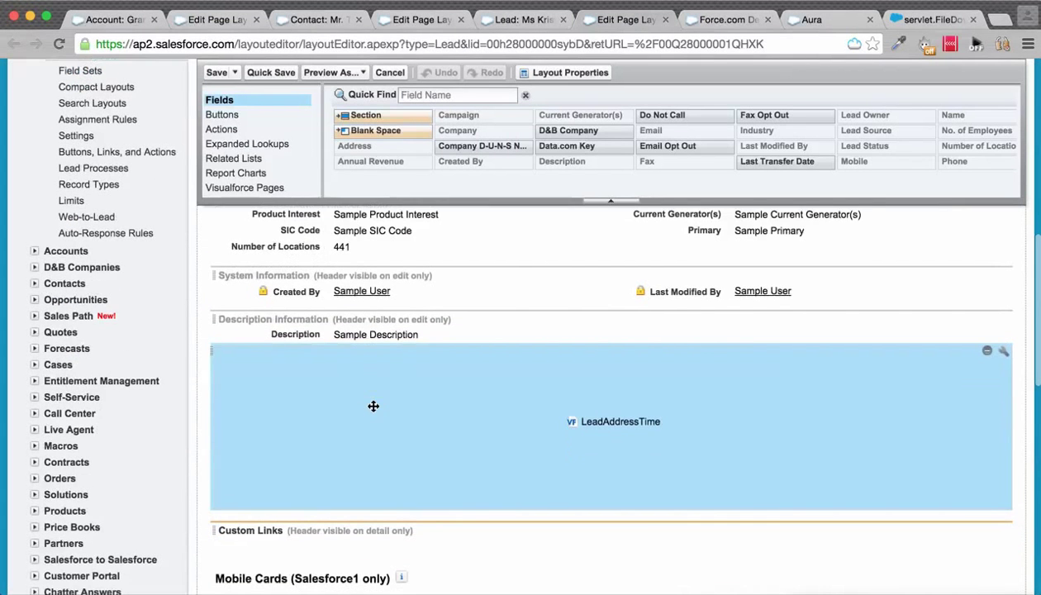
{"action": "mouse_move", "coordinate": [654, 422]}
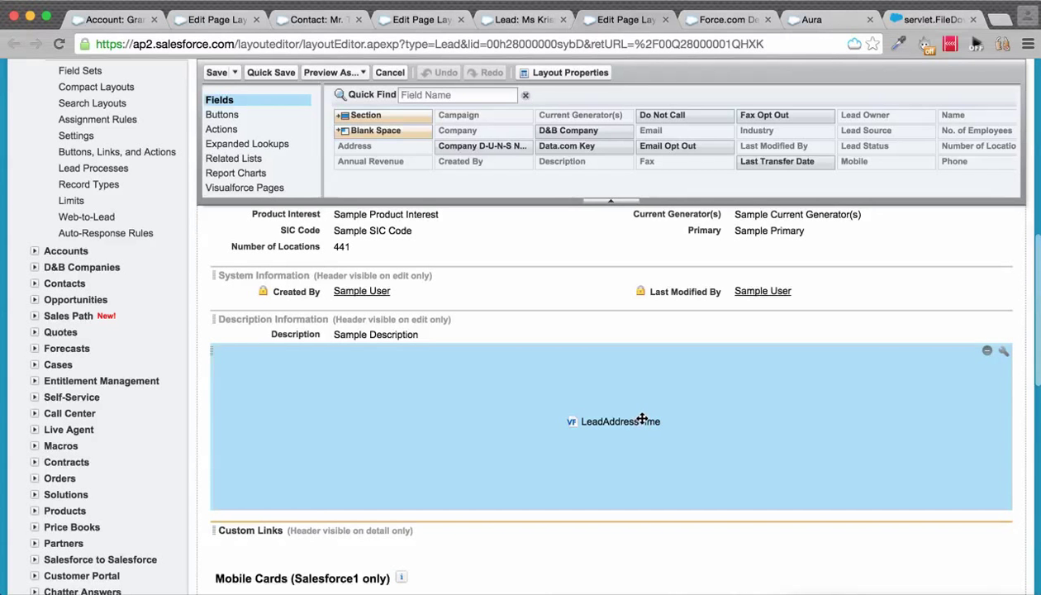
Select the LeadAddressTime Visualforce page block in the Lead layout editor
{"action": "left_click", "coordinate": [1003, 350]}
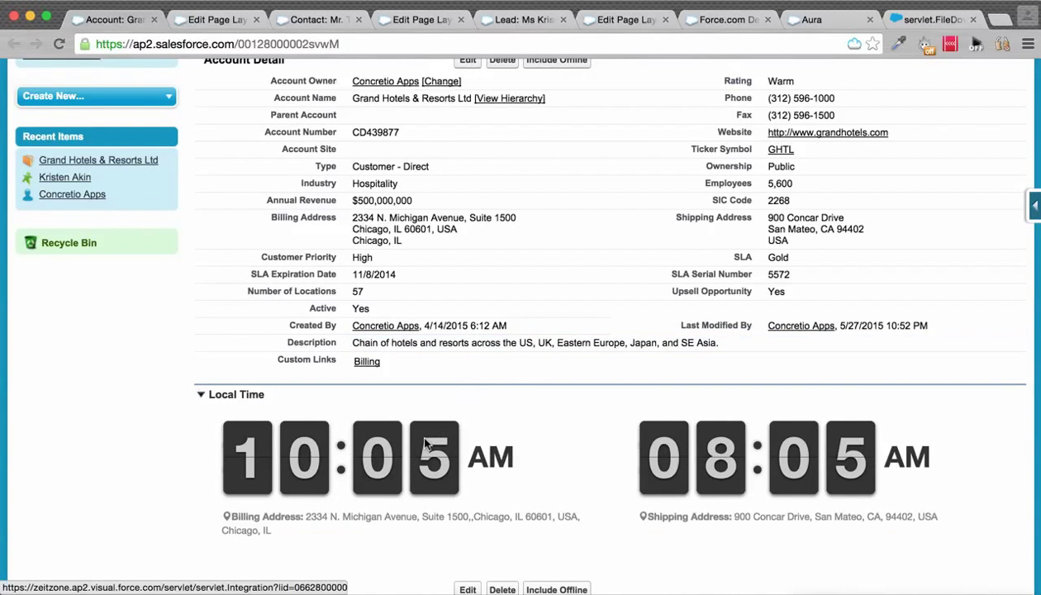
{"action": "scroll", "scroll_direction": "up", "scroll_amount": 3}
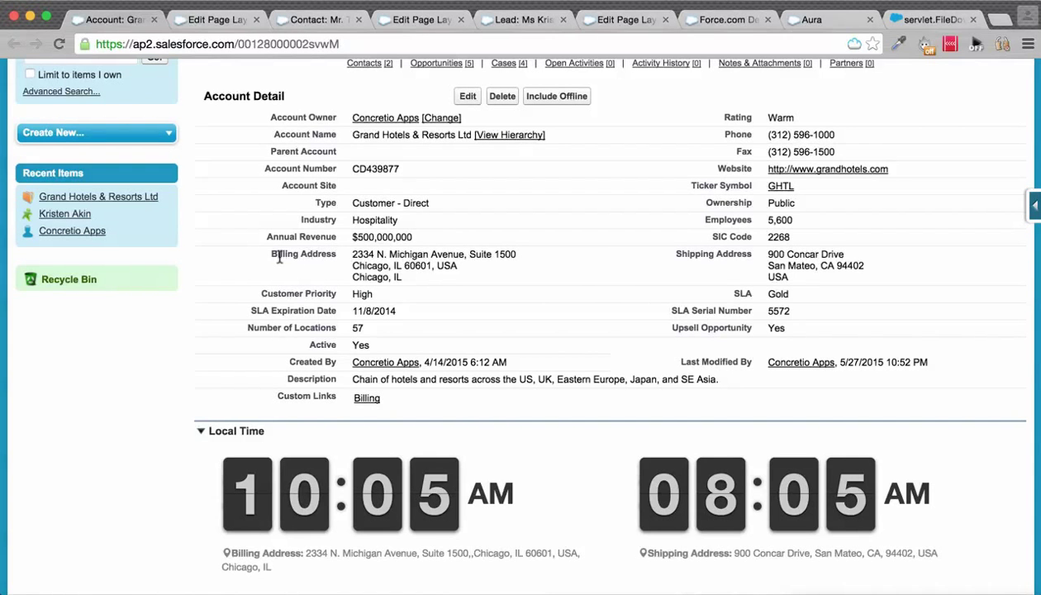
{"action": "scroll", "scroll_direction": "down", "scroll_amount": 3}
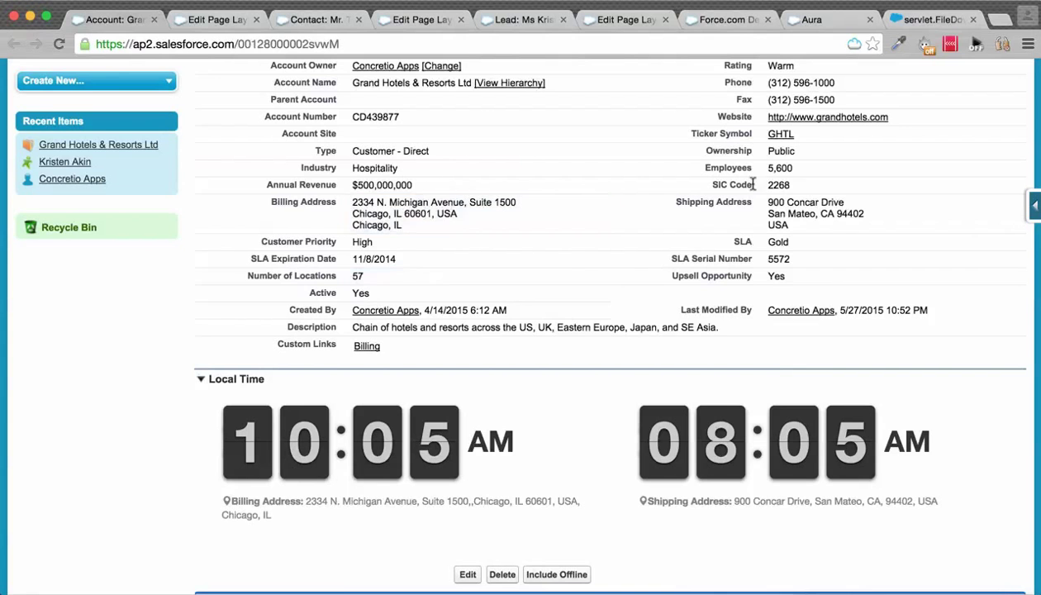
{"action": "mouse_move", "coordinate": [378, 442]}
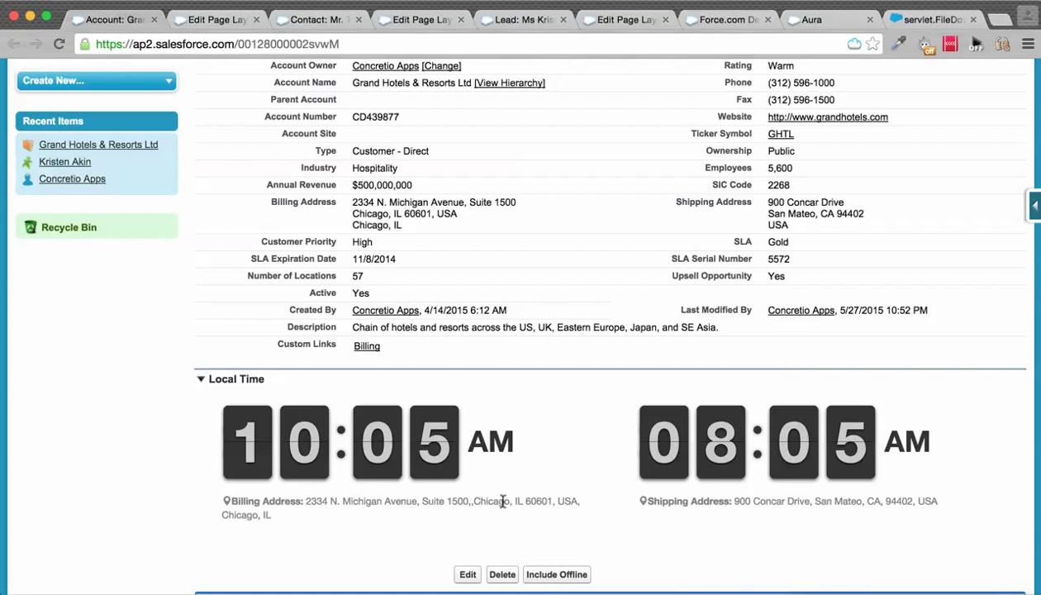
{"action": "mouse_move", "coordinate": [682, 504]}
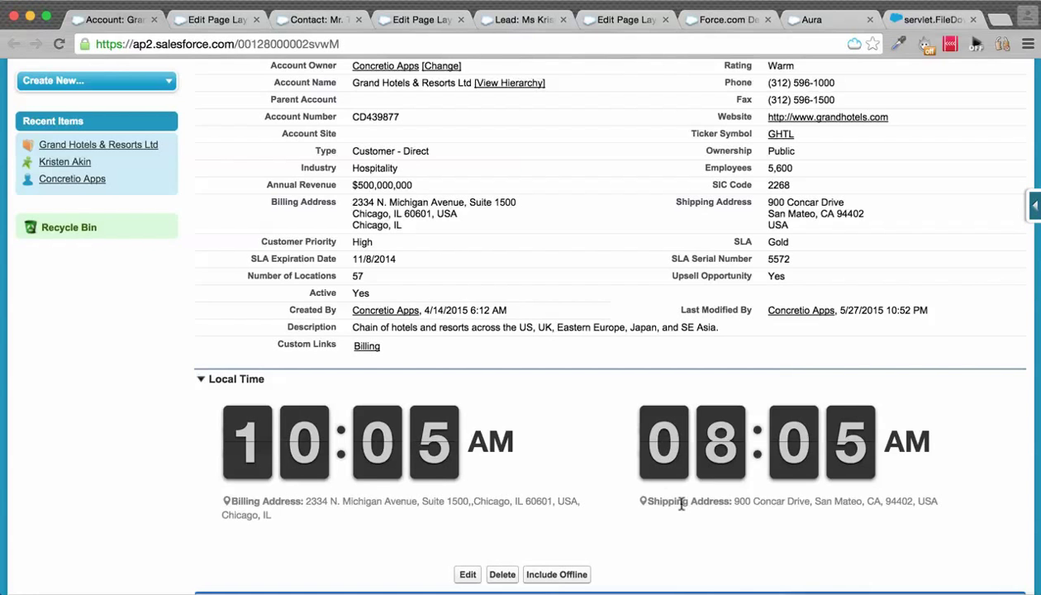
{"action": "mouse_move", "coordinate": [840, 516]}
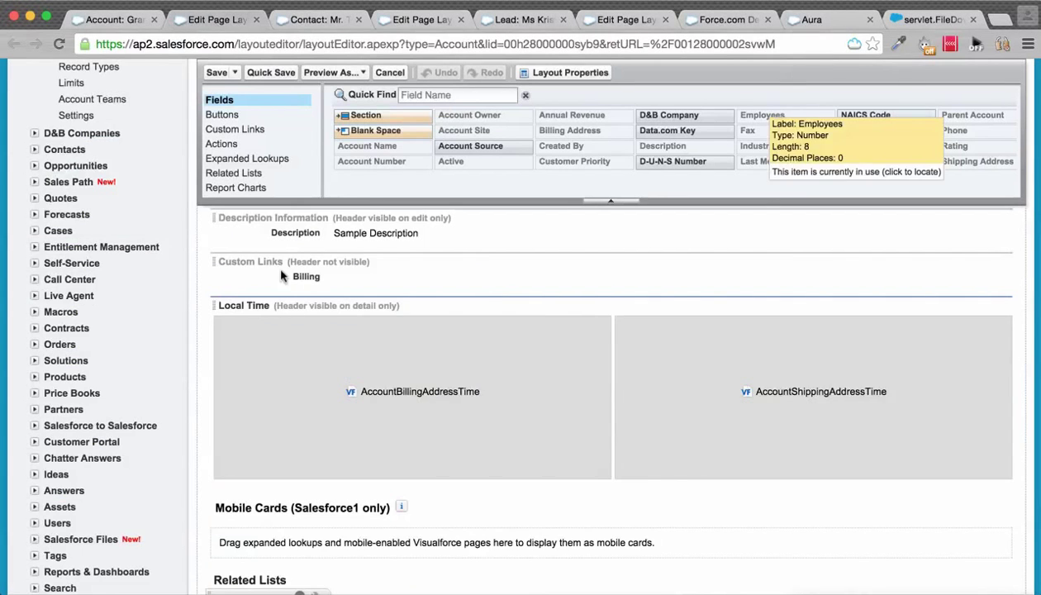
View the Local Time section's properties unchanged, then list Visualforce Pages in the palette
{"action": "scroll", "scroll_direction": "up", "scroll_amount": 3}
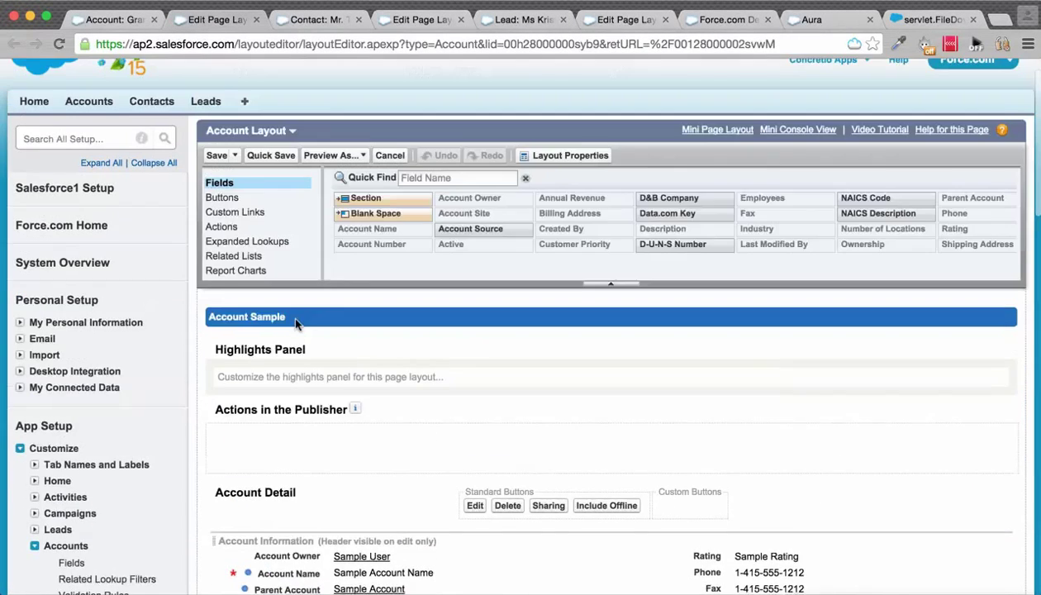
{"action": "scroll", "scroll_direction": "down", "scroll_amount": 3}
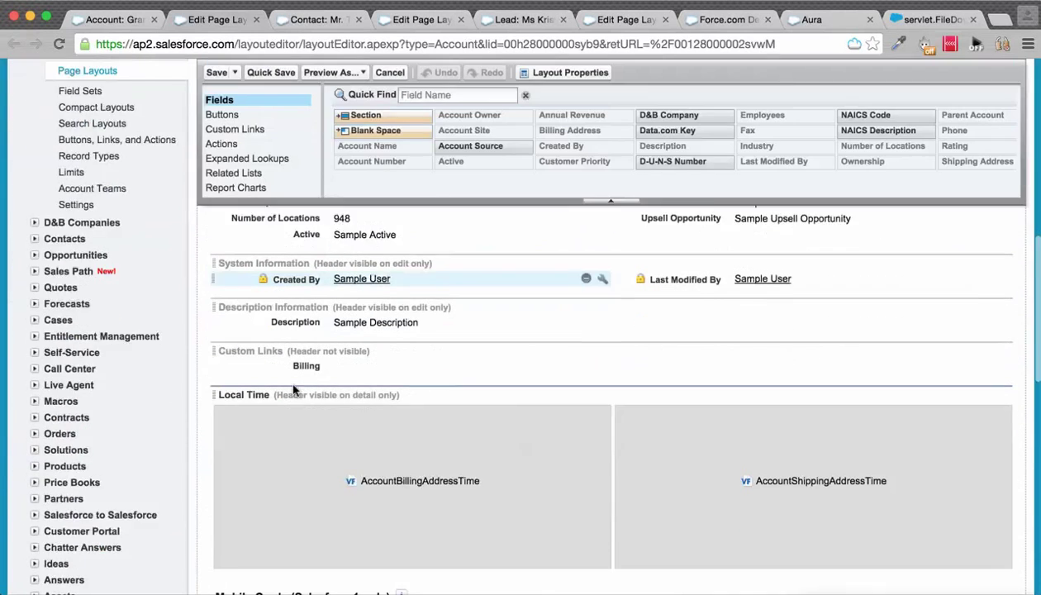
{"action": "double_click", "coordinate": [243, 394]}
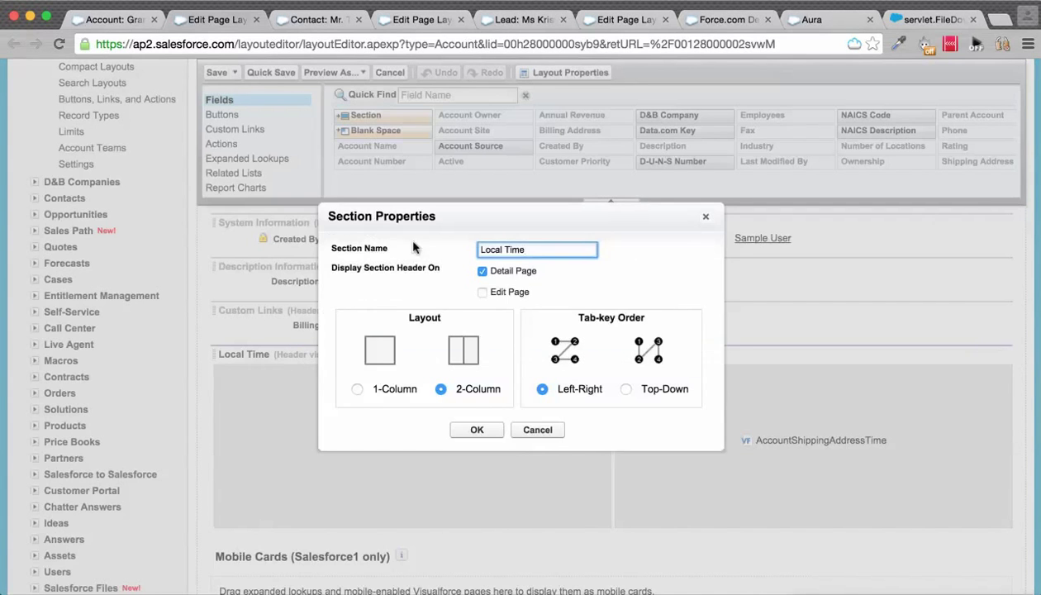
{"action": "left_click", "coordinate": [477, 429]}
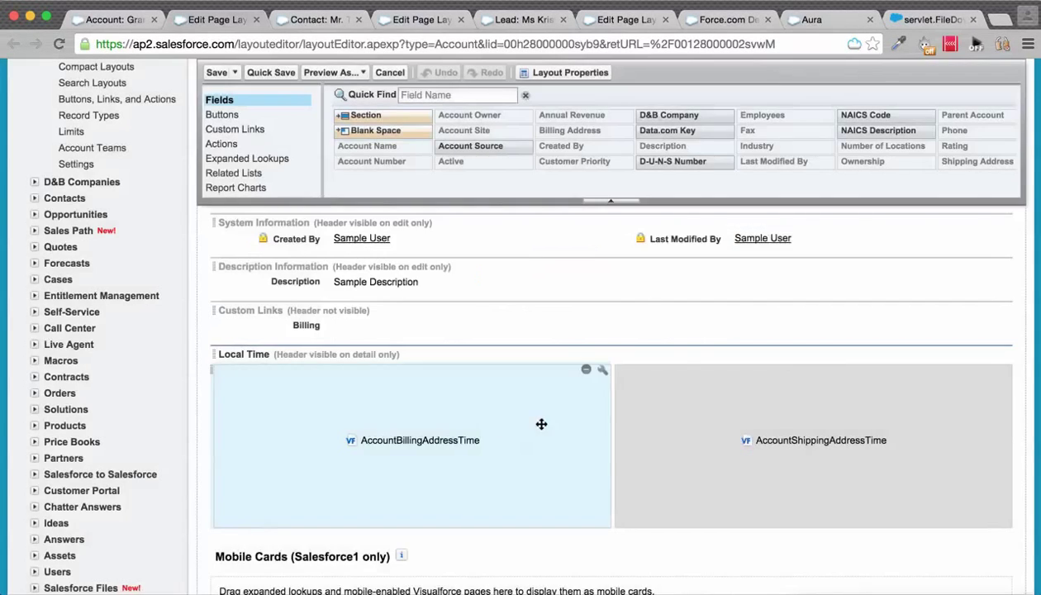
{"action": "mouse_move", "coordinate": [388, 452]}
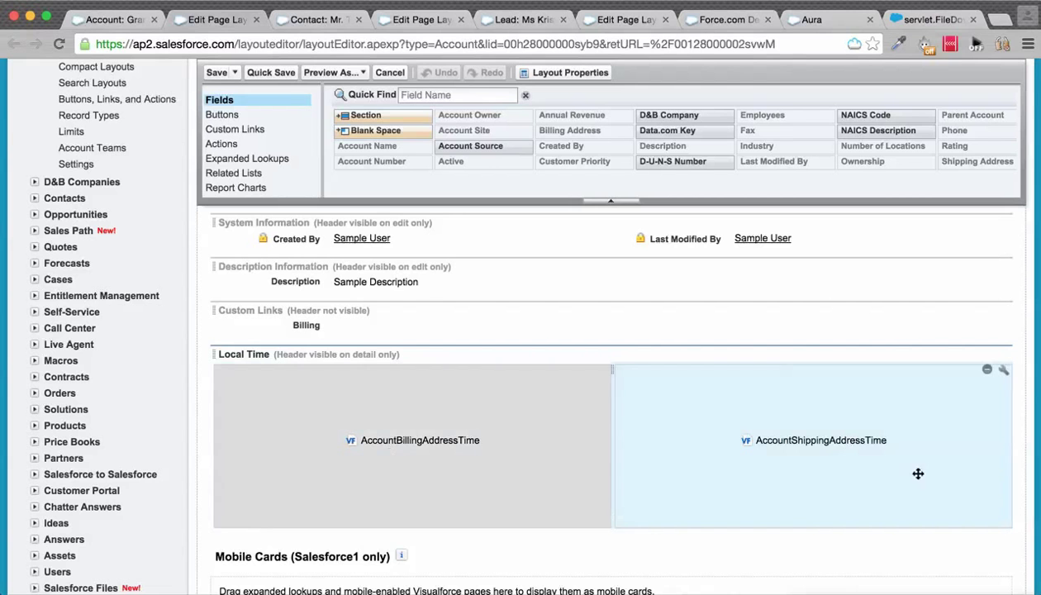
{"action": "mouse_move", "coordinate": [812, 458]}
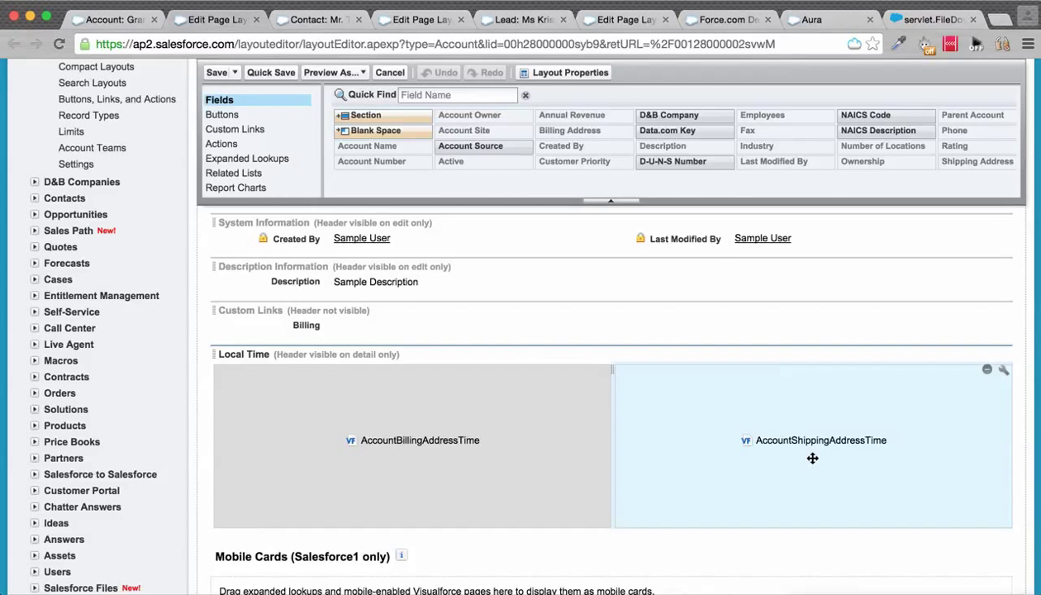
{"action": "scroll", "scroll_direction": "down", "scroll_amount": 3}
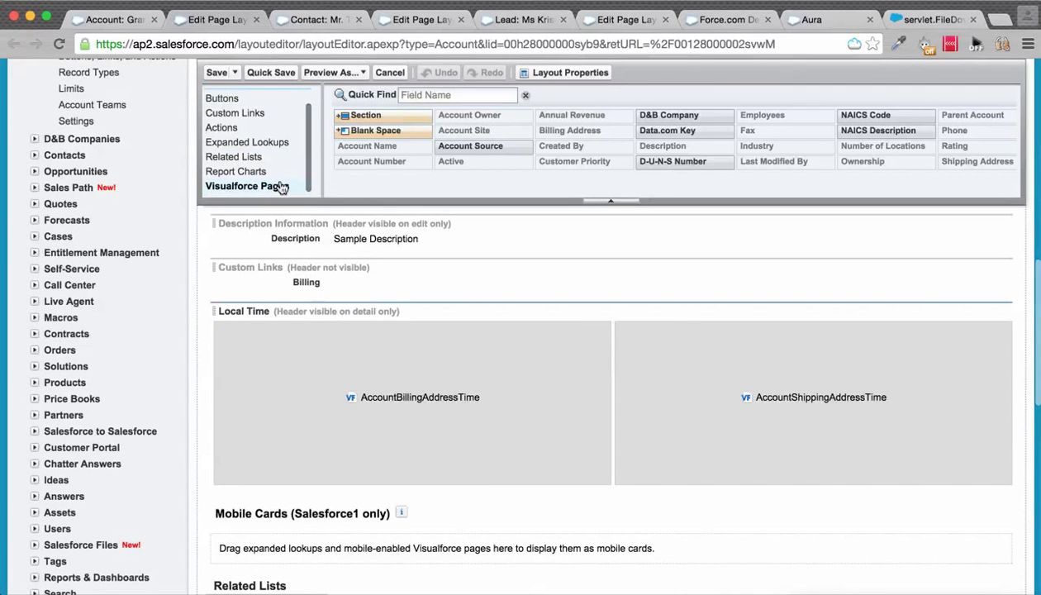
{"action": "left_click", "coordinate": [318, 19]}
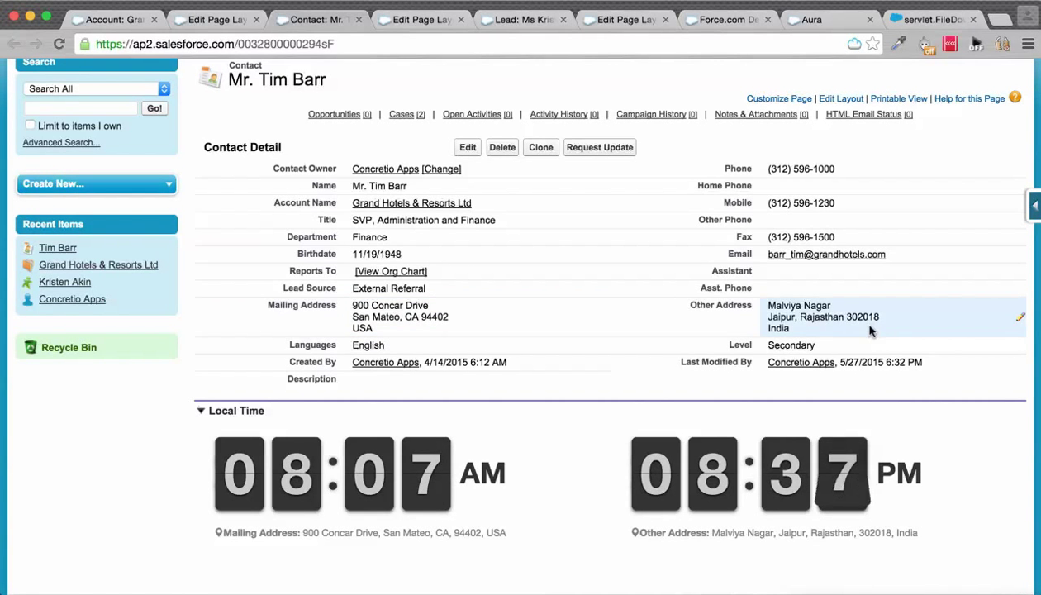
{"action": "mouse_move", "coordinate": [677, 492]}
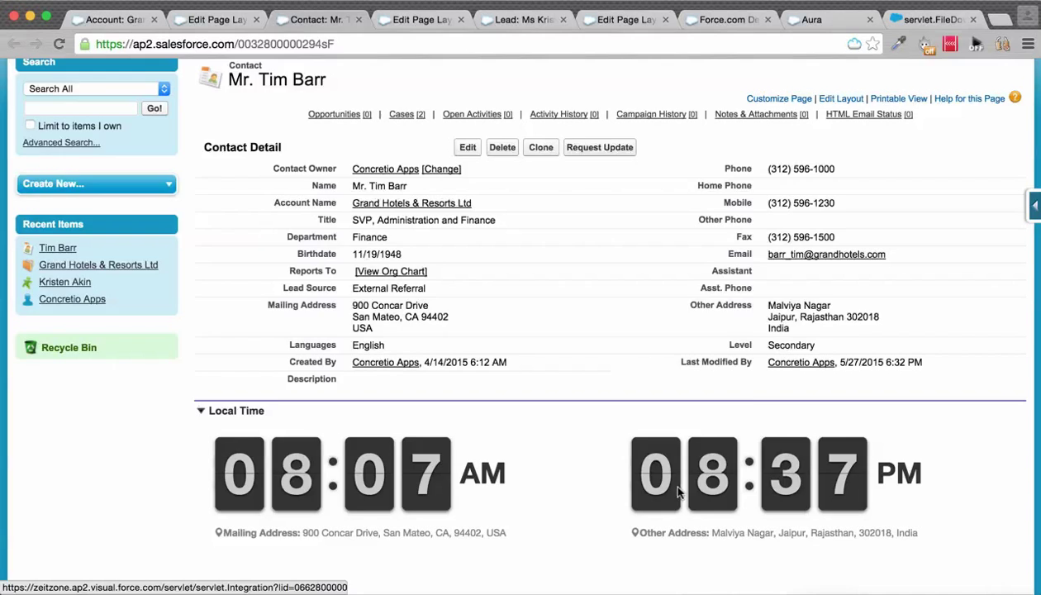
Open the Contact page layout editor from the Edit Layout link on the contact record
{"action": "left_click", "coordinate": [840, 98]}
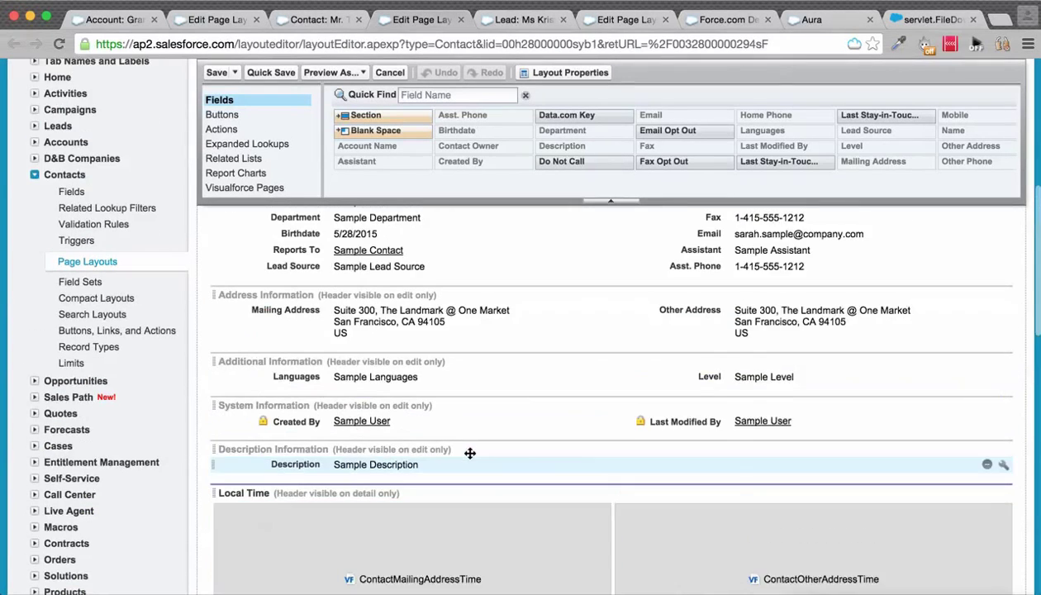
{"action": "scroll", "scroll_direction": "up", "scroll_amount": 3}
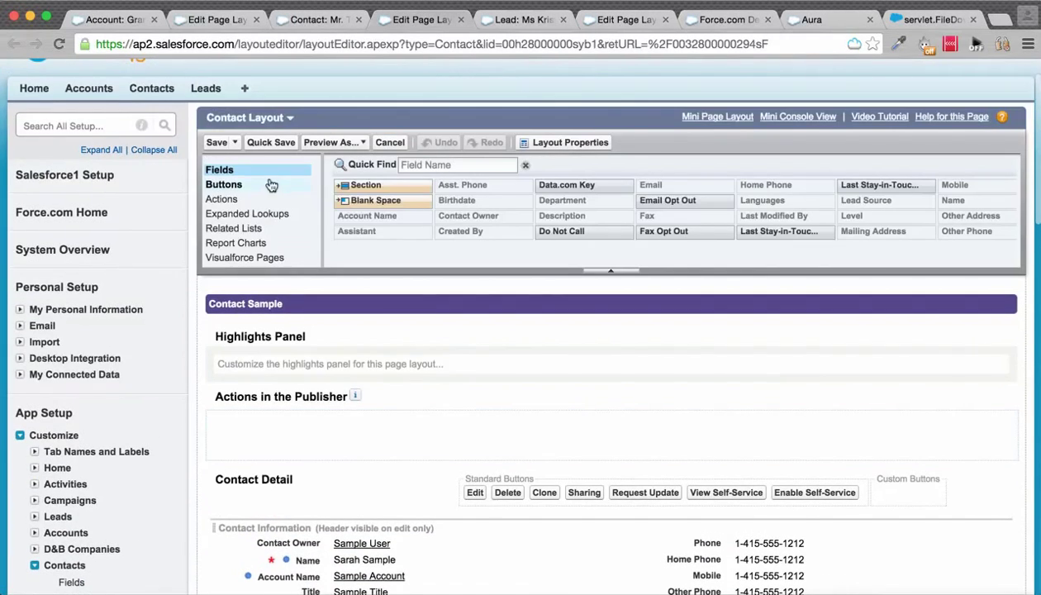
{"action": "scroll", "scroll_direction": "down", "scroll_amount": 3}
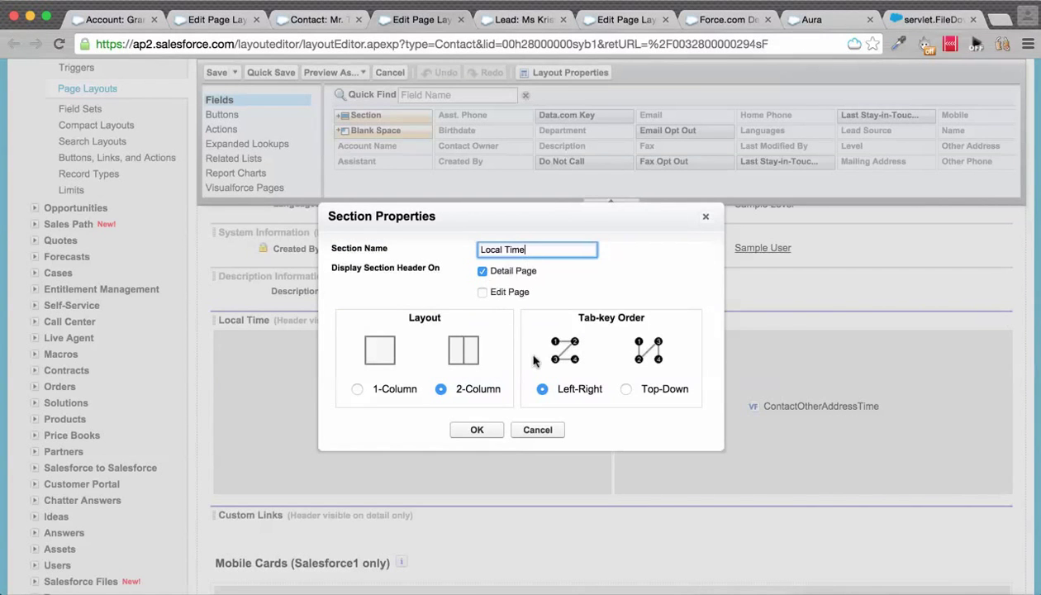
{"action": "left_click", "coordinate": [477, 429]}
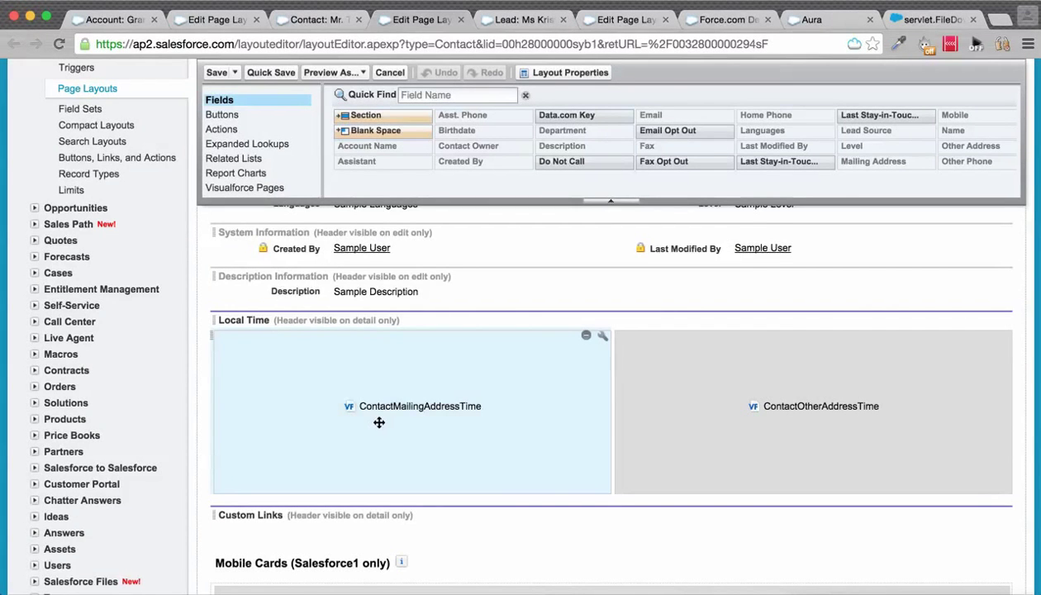
{"action": "mouse_move", "coordinate": [522, 405]}
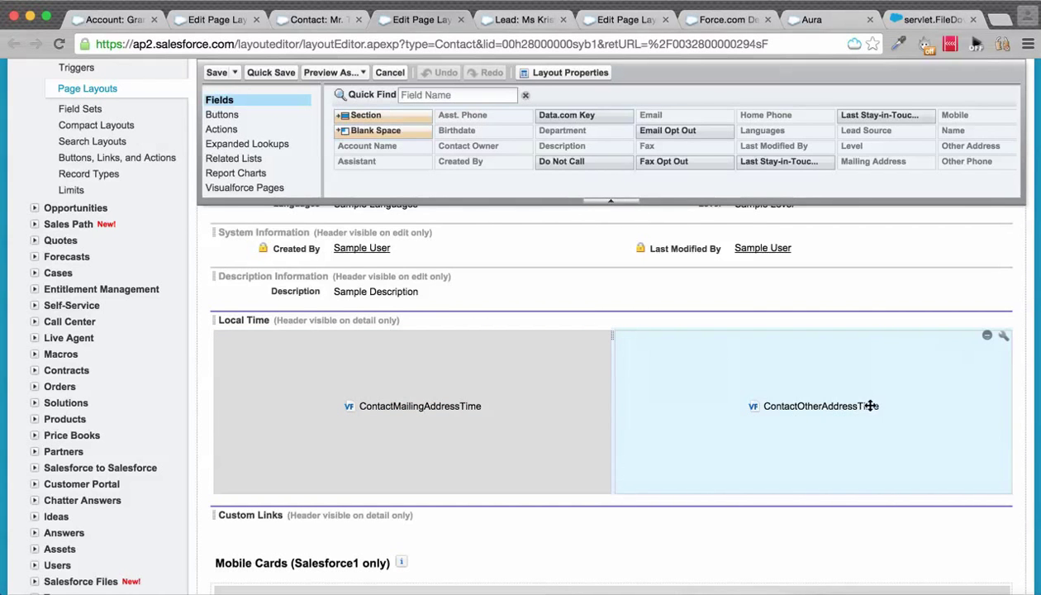
{"action": "mouse_move", "coordinate": [837, 421]}
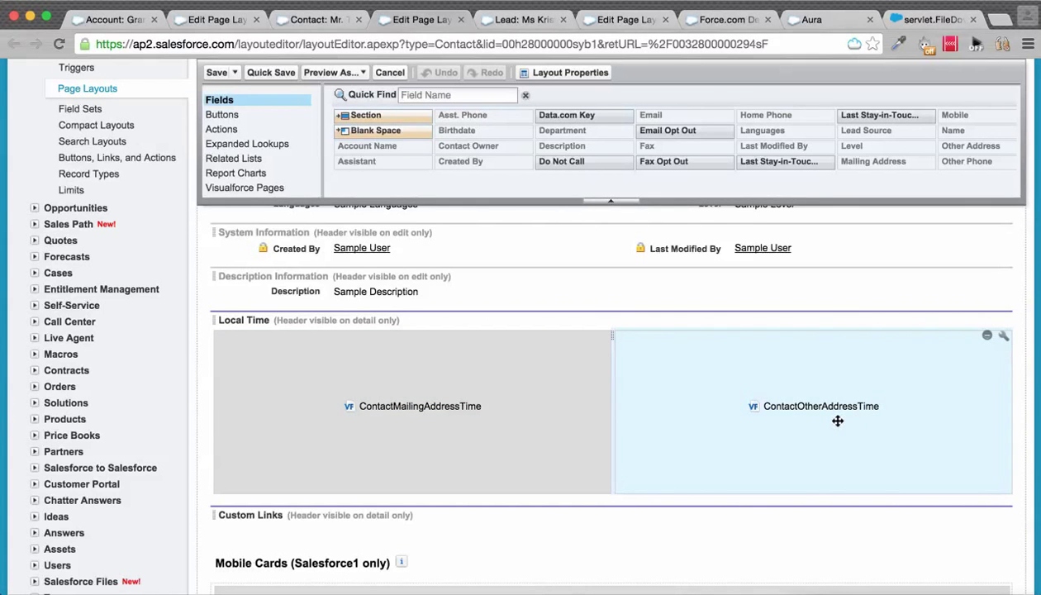